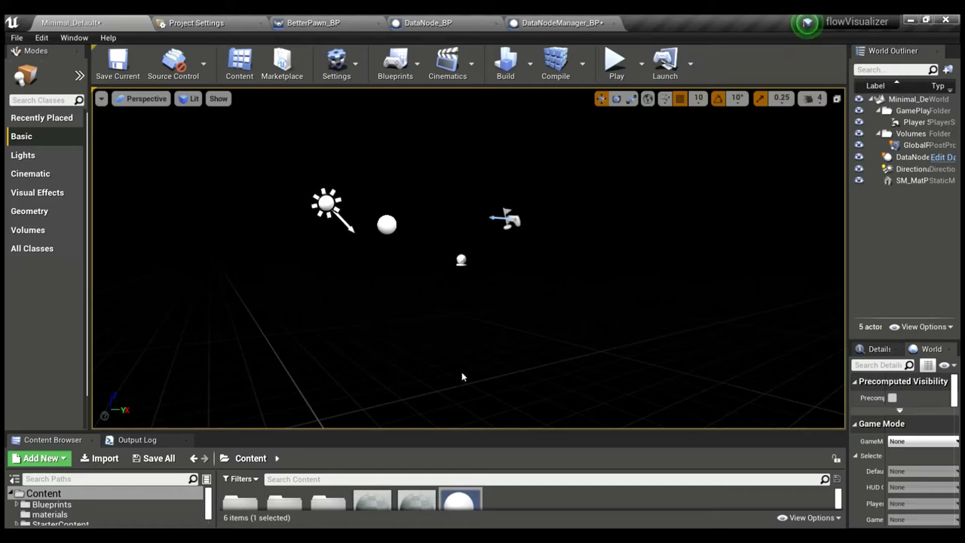
{"action": "mouse_move", "coordinate": [673, 18]}
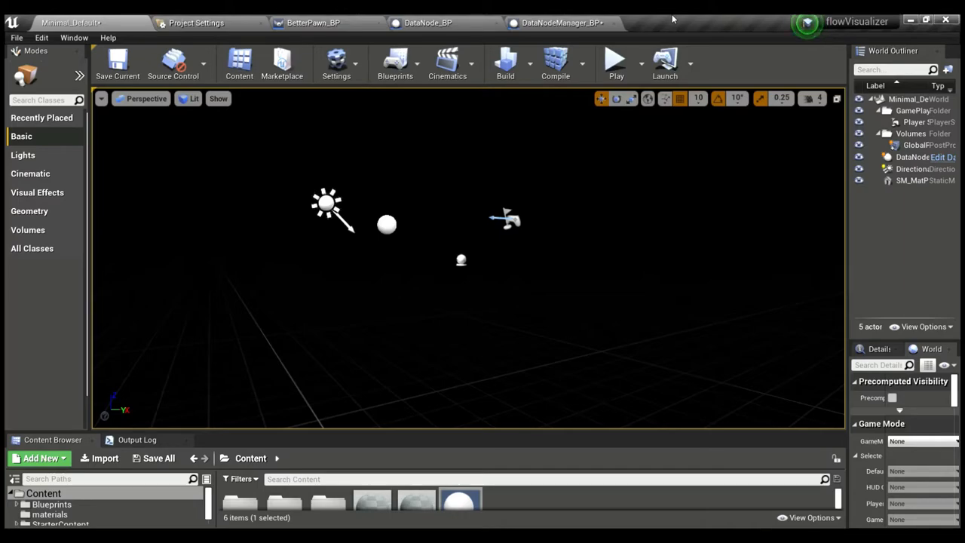
Start a Play-In-Editor session so the force-directed graph of sphere nodes spawns.
{"action": "left_click", "coordinate": [615, 64]}
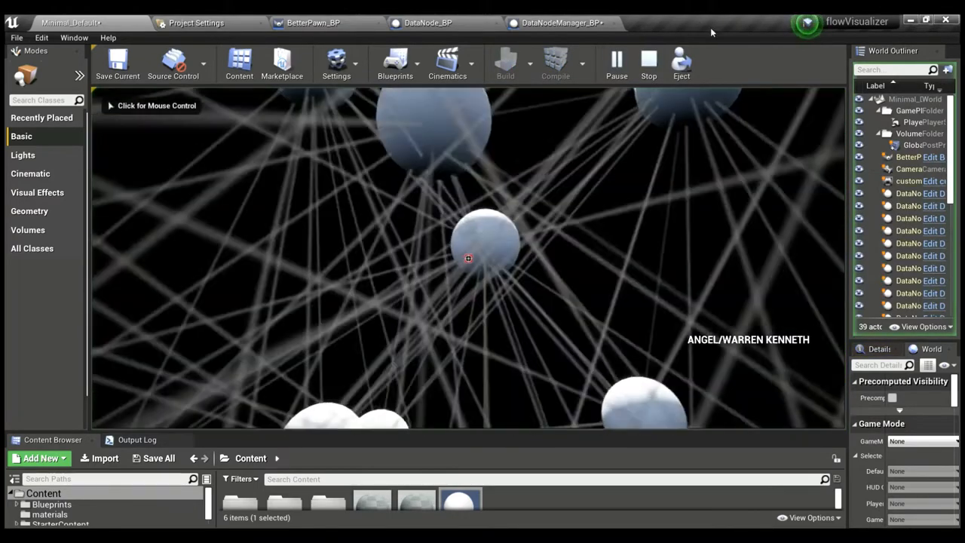